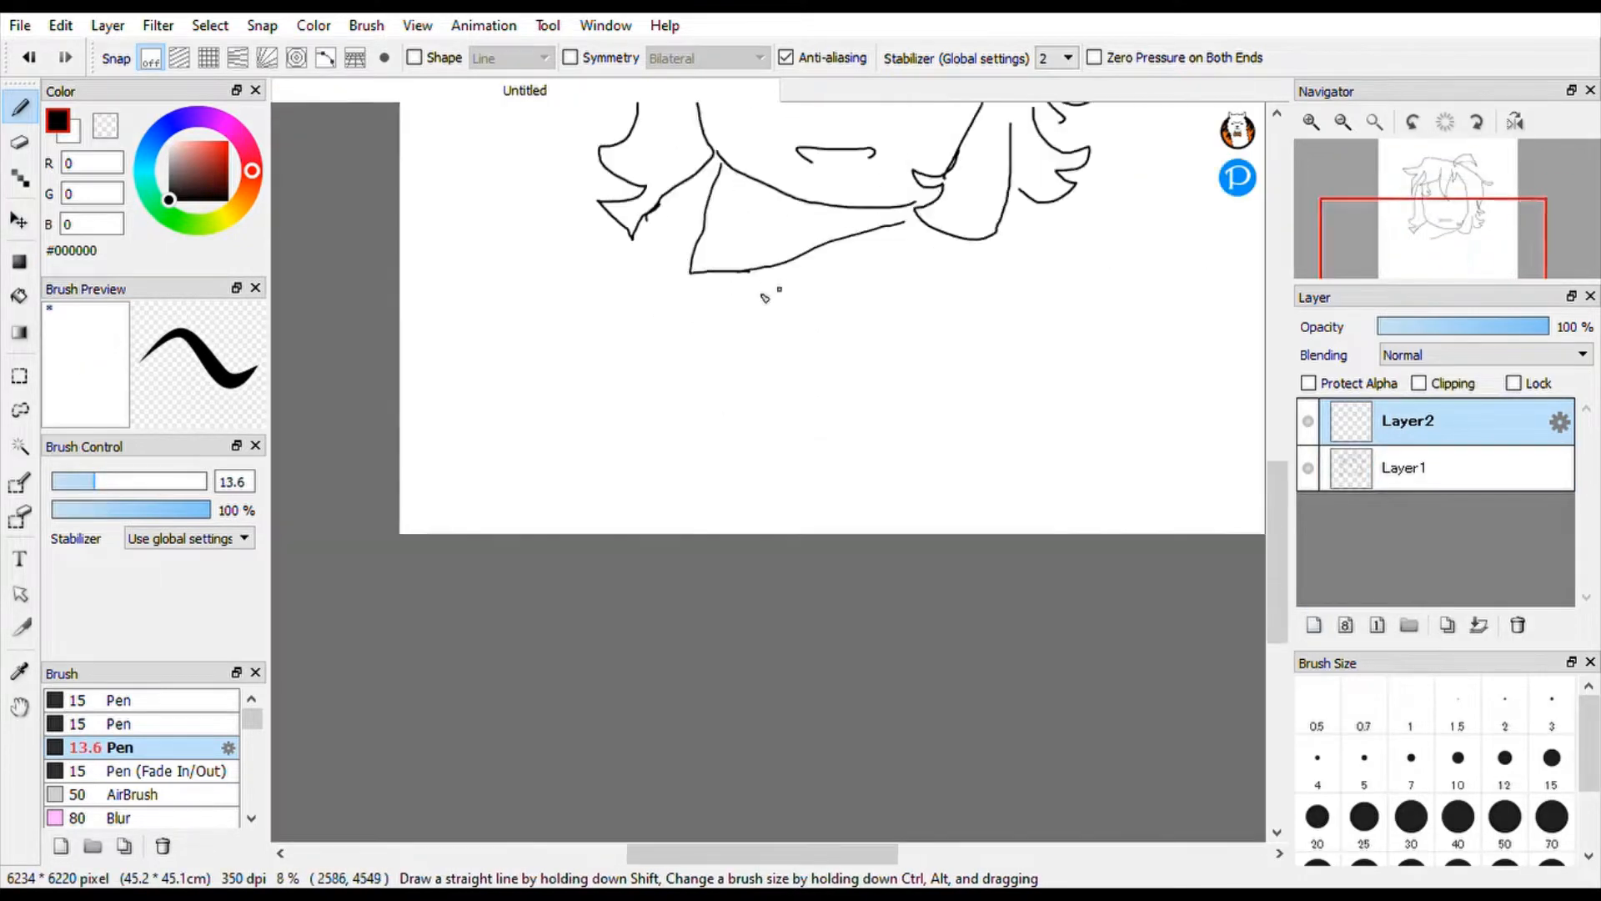
- Ink the complete chibi lineart with the Pen brush over the sketch on a new layer
{"action": "left_click", "coordinate": [19, 218]}
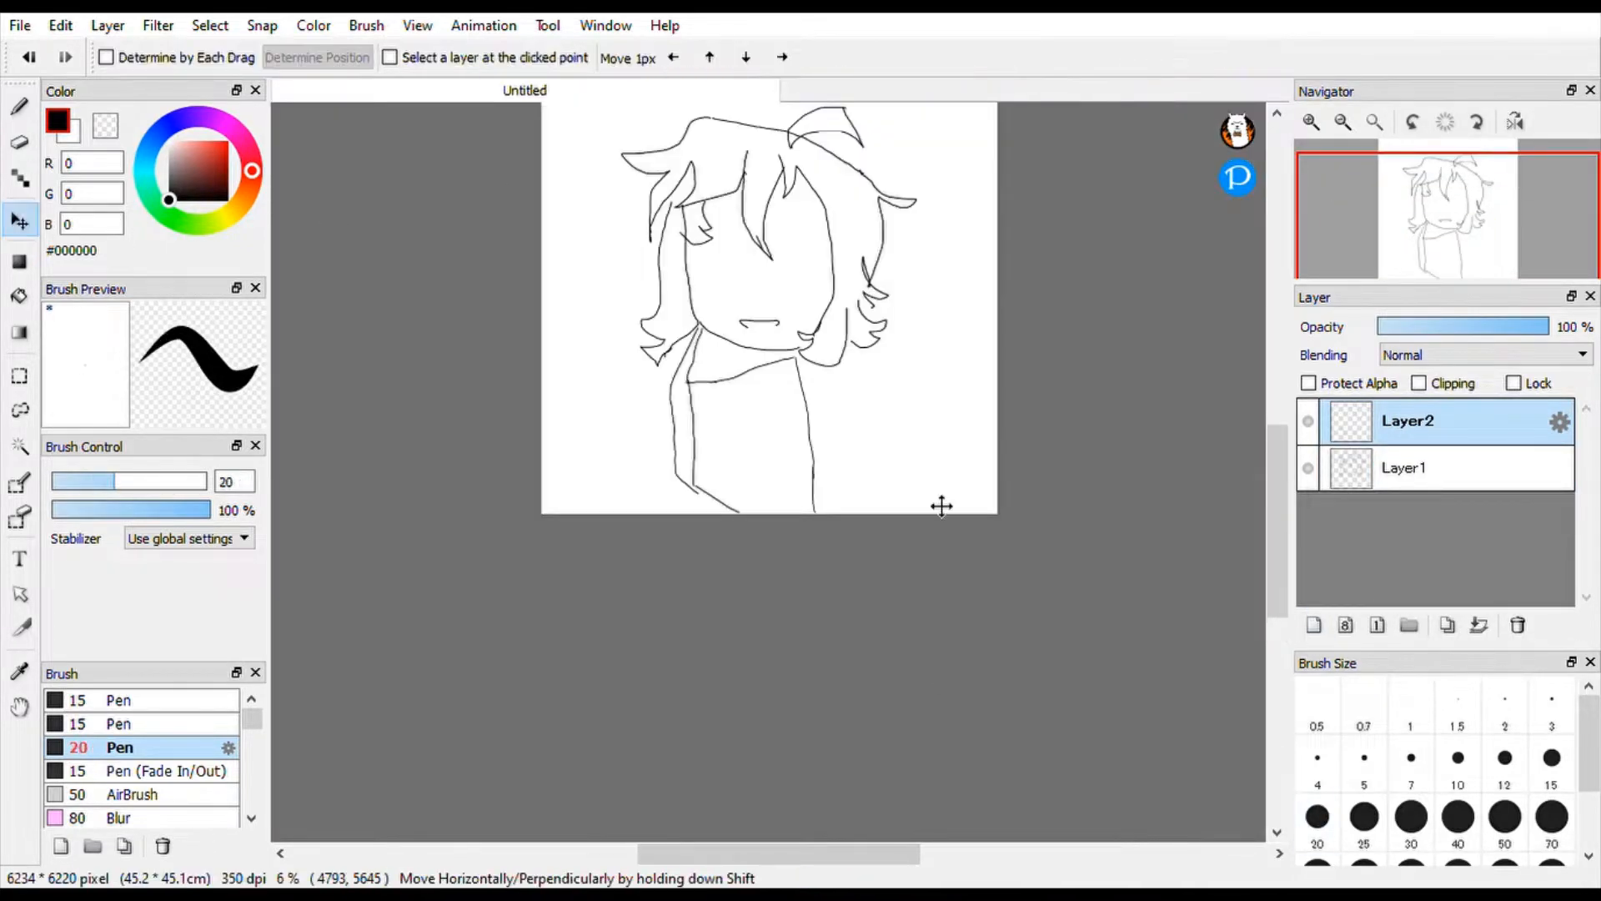
{"action": "left_click", "coordinate": [20, 105]}
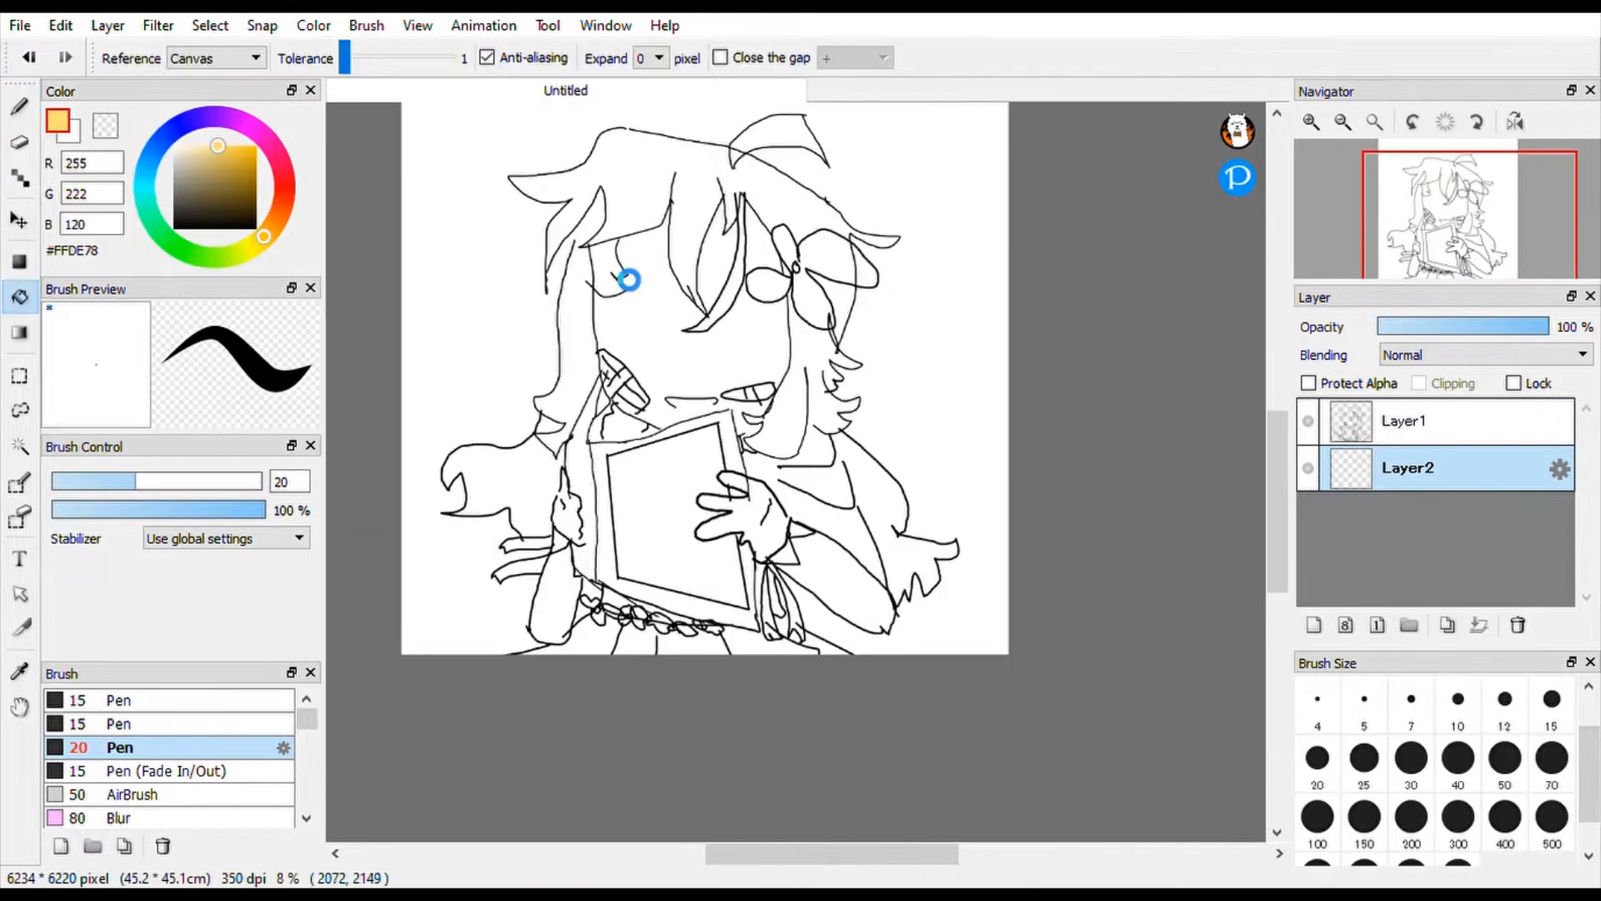
- Bucket-fill flat colours: yellow hair, pale skin, pink bow, grey cloak, red and orange book
{"action": "left_click", "coordinate": [20, 105]}
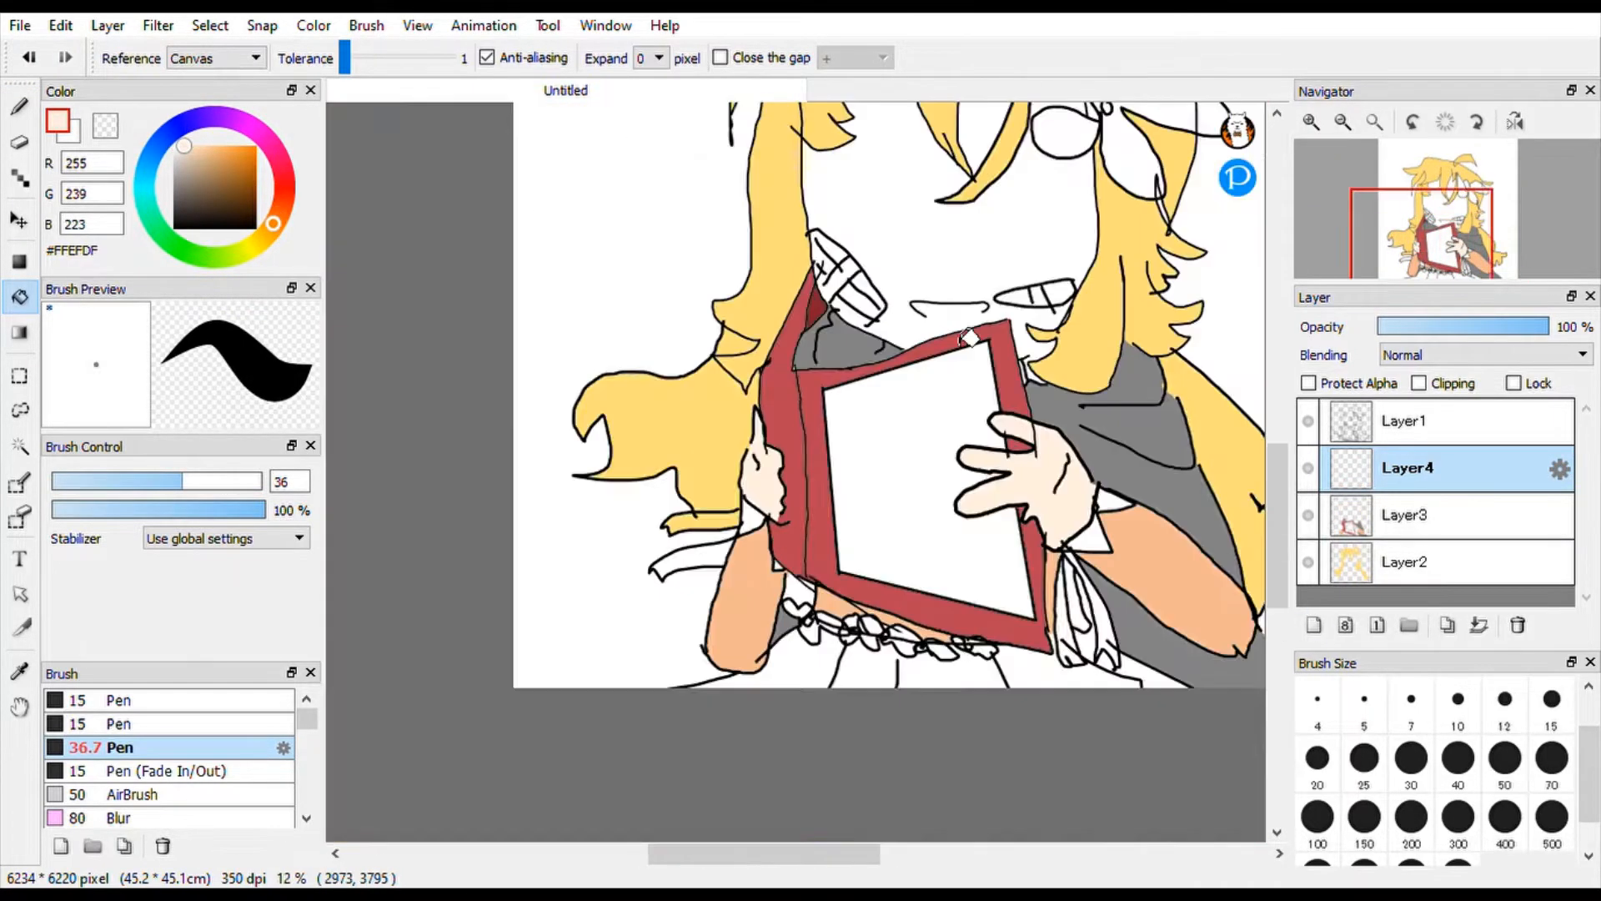
{"action": "left_click", "coordinate": [1406, 562]}
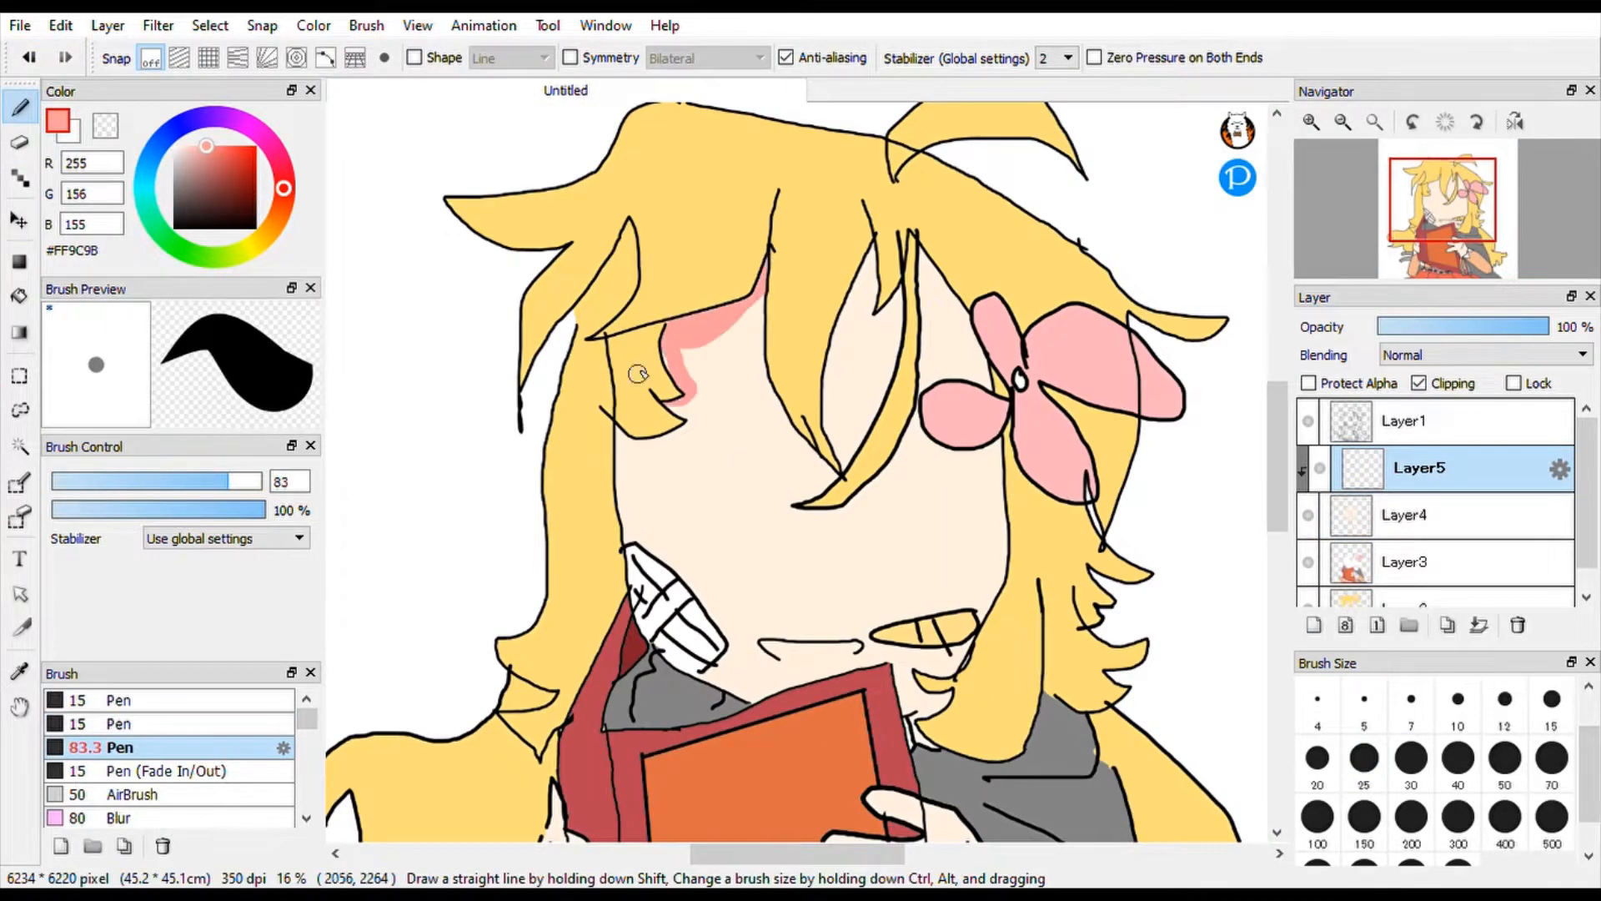
- Paint Multiply shadows over the girl and airbrush a pattern onto the book cover
{"action": "left_click_drag", "start_coordinate": [638, 372], "coordinate": [908, 457]}
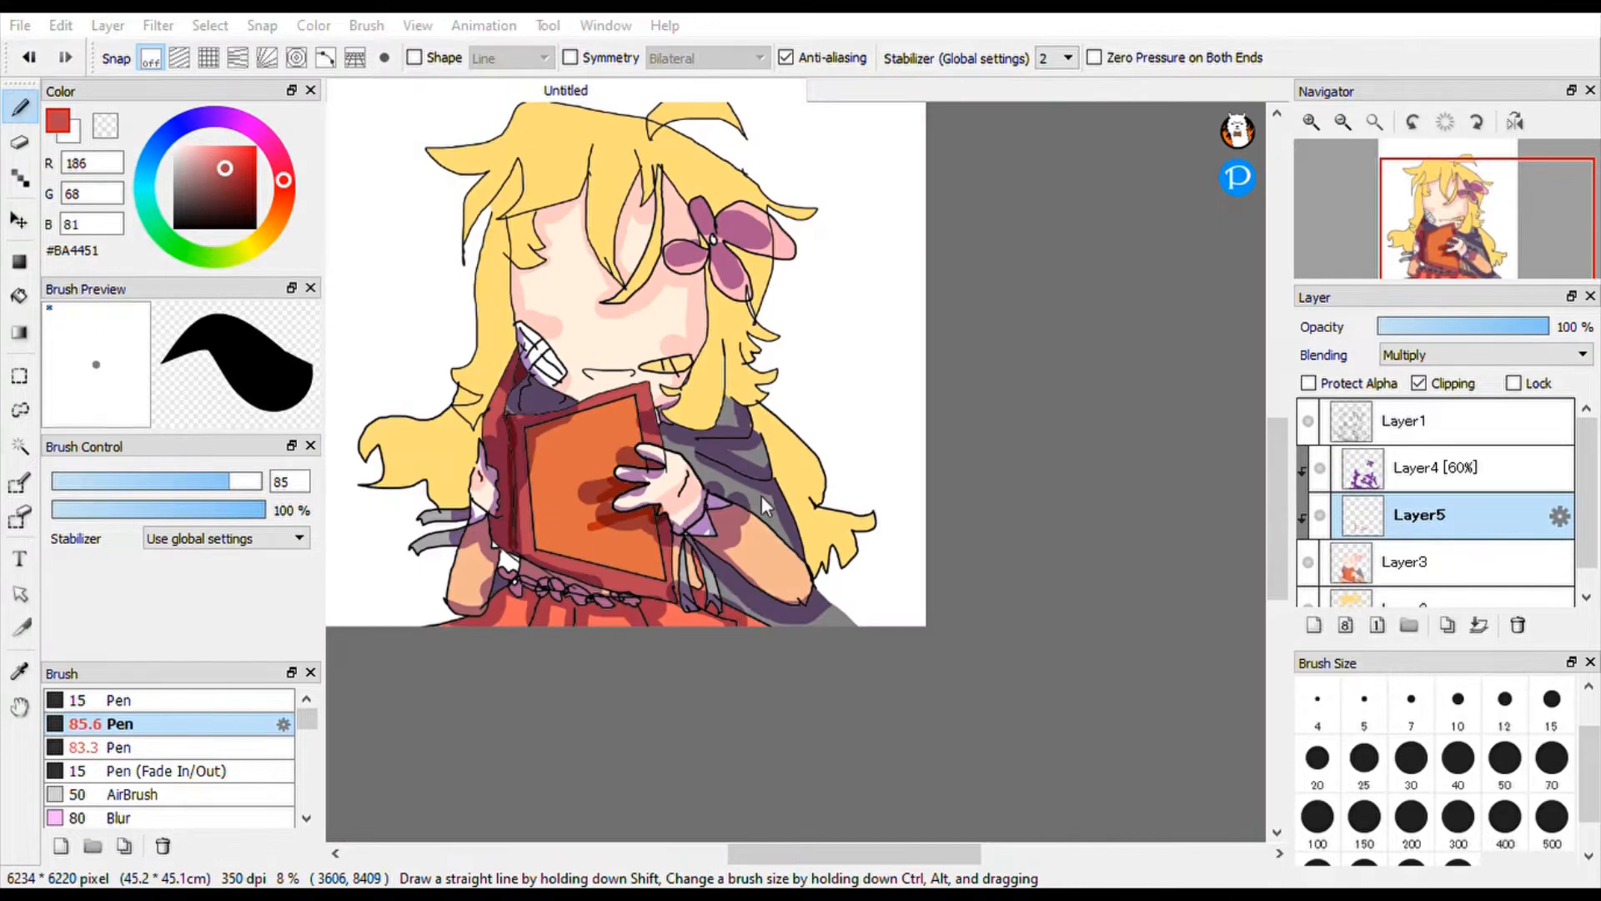
{"action": "mouse_move", "coordinate": [731, 485]}
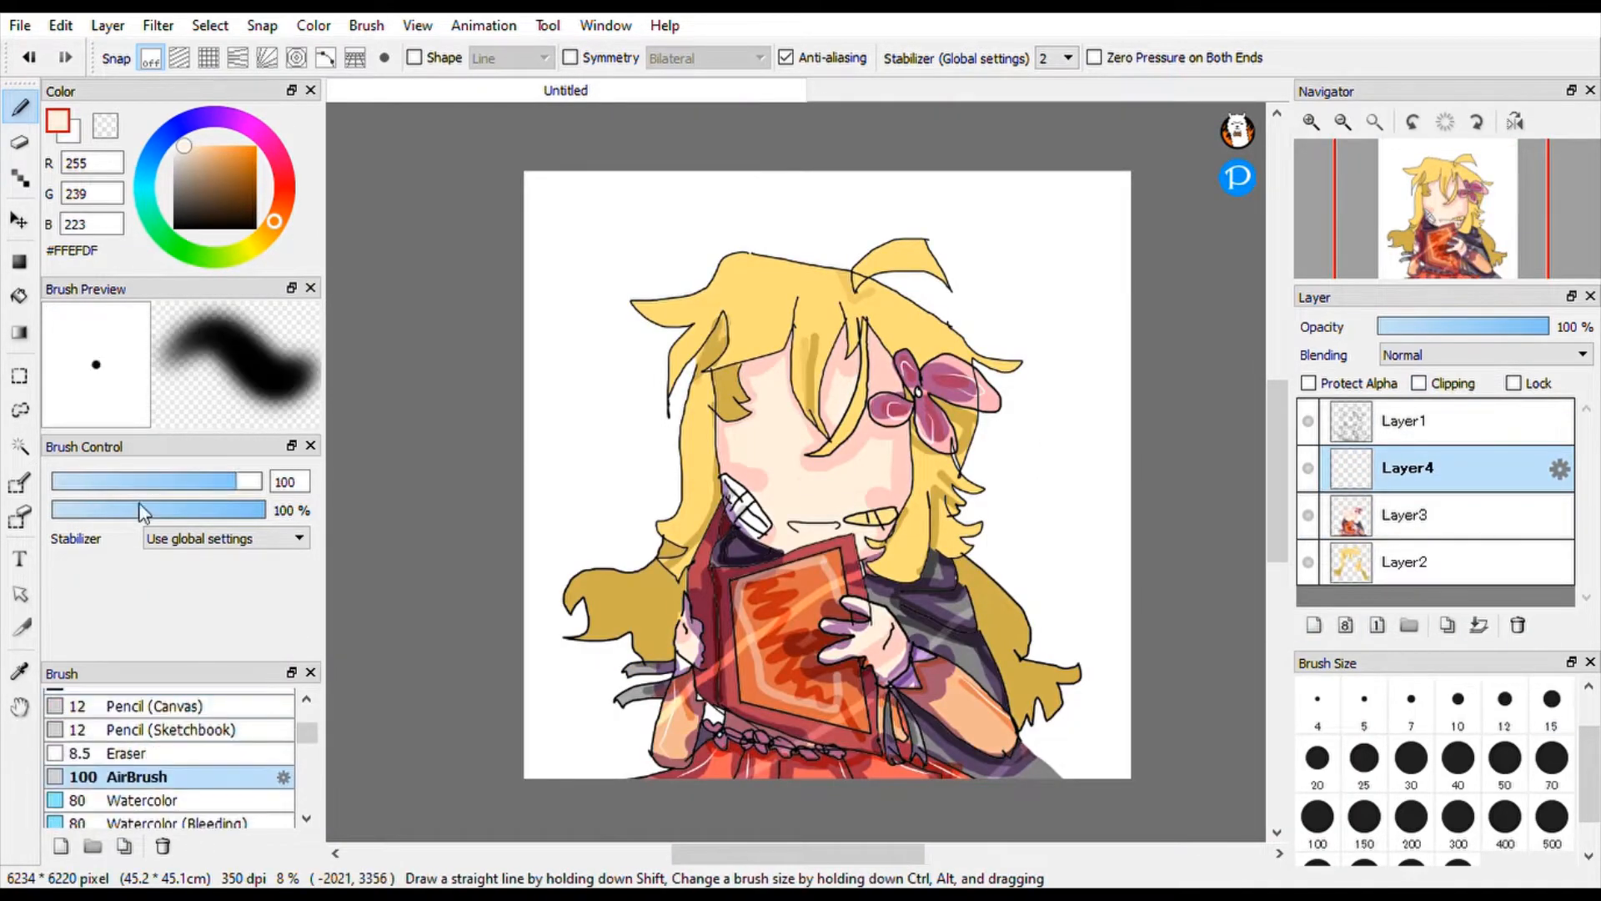
{"action": "left_click", "coordinate": [1023, 56]}
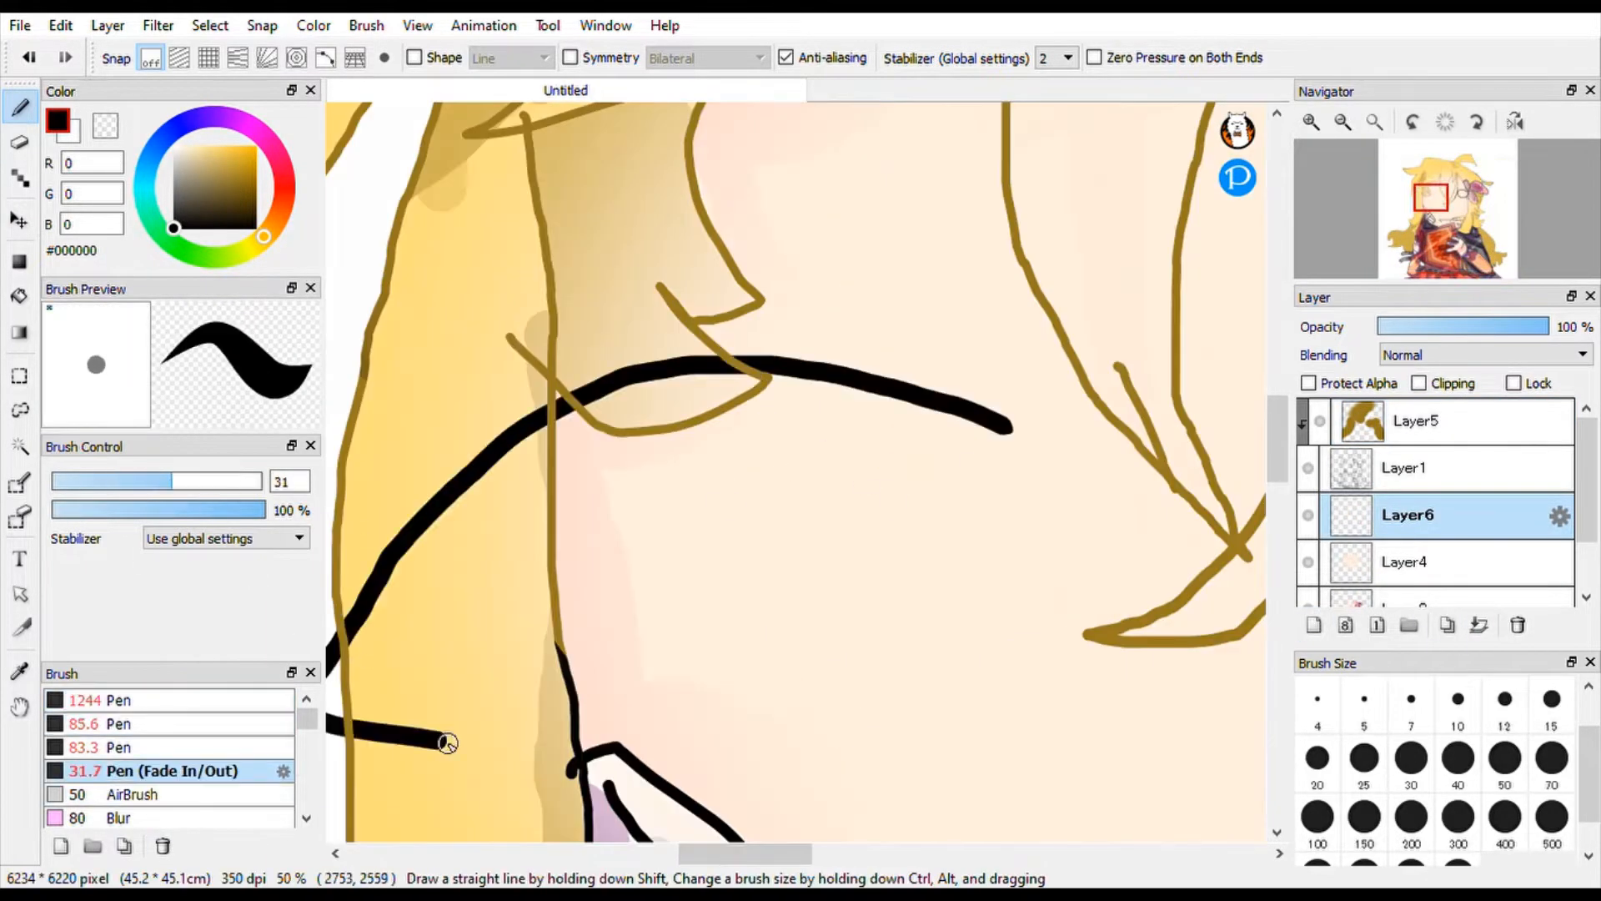
- Redraw the face lines and paint large blue eyes with black lashes on new layers
{"action": "left_click", "coordinate": [20, 297]}
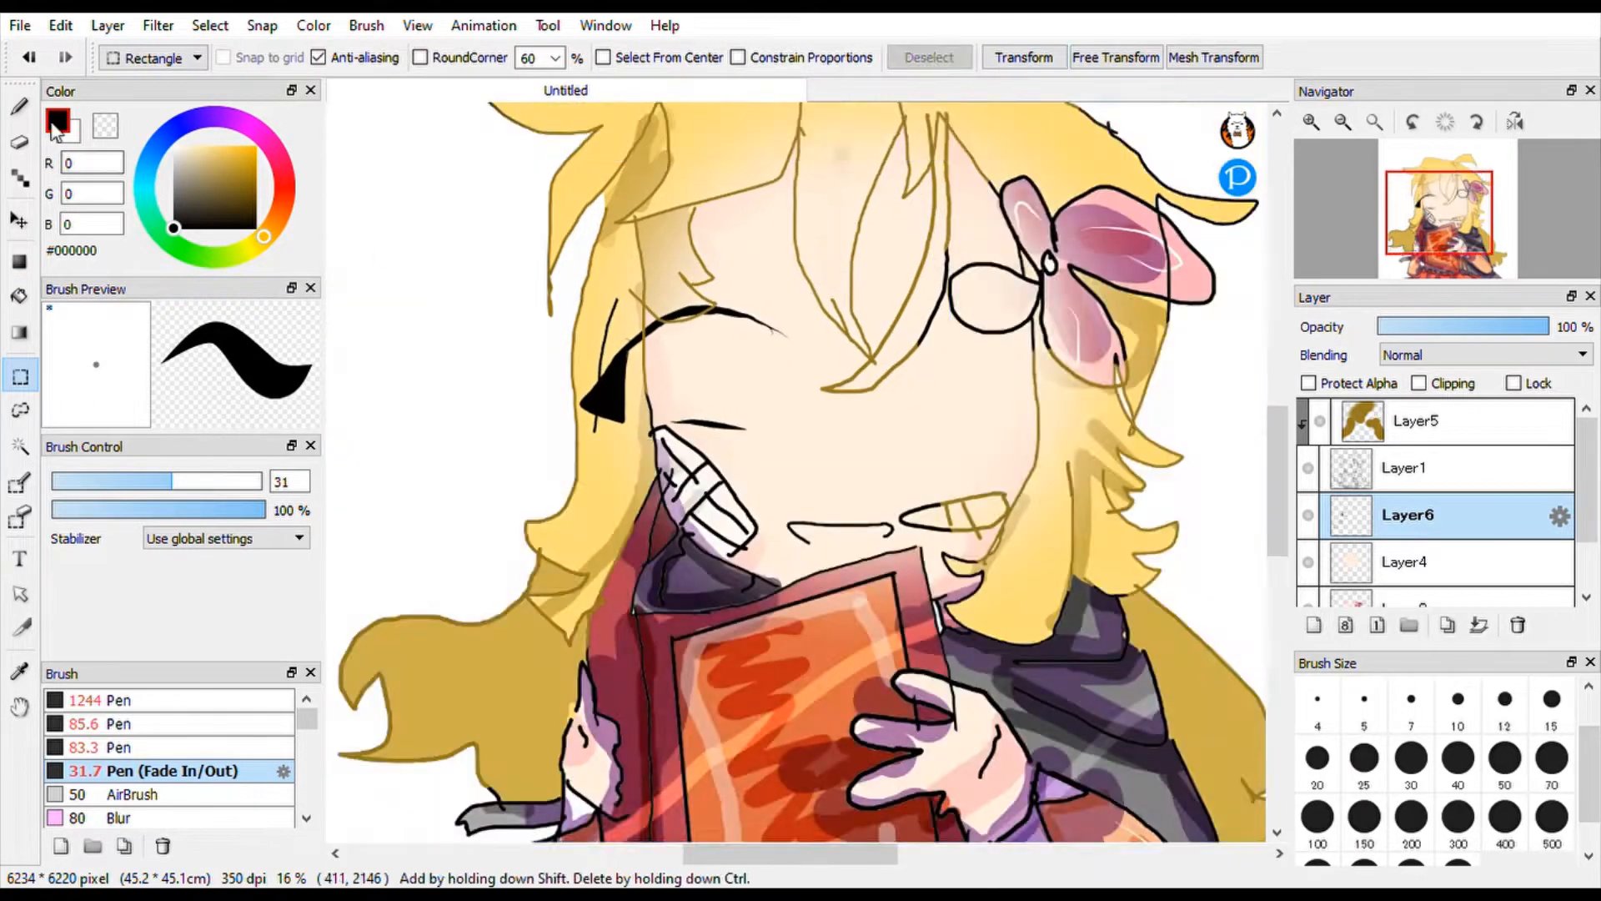
{"action": "left_click", "coordinate": [18, 105]}
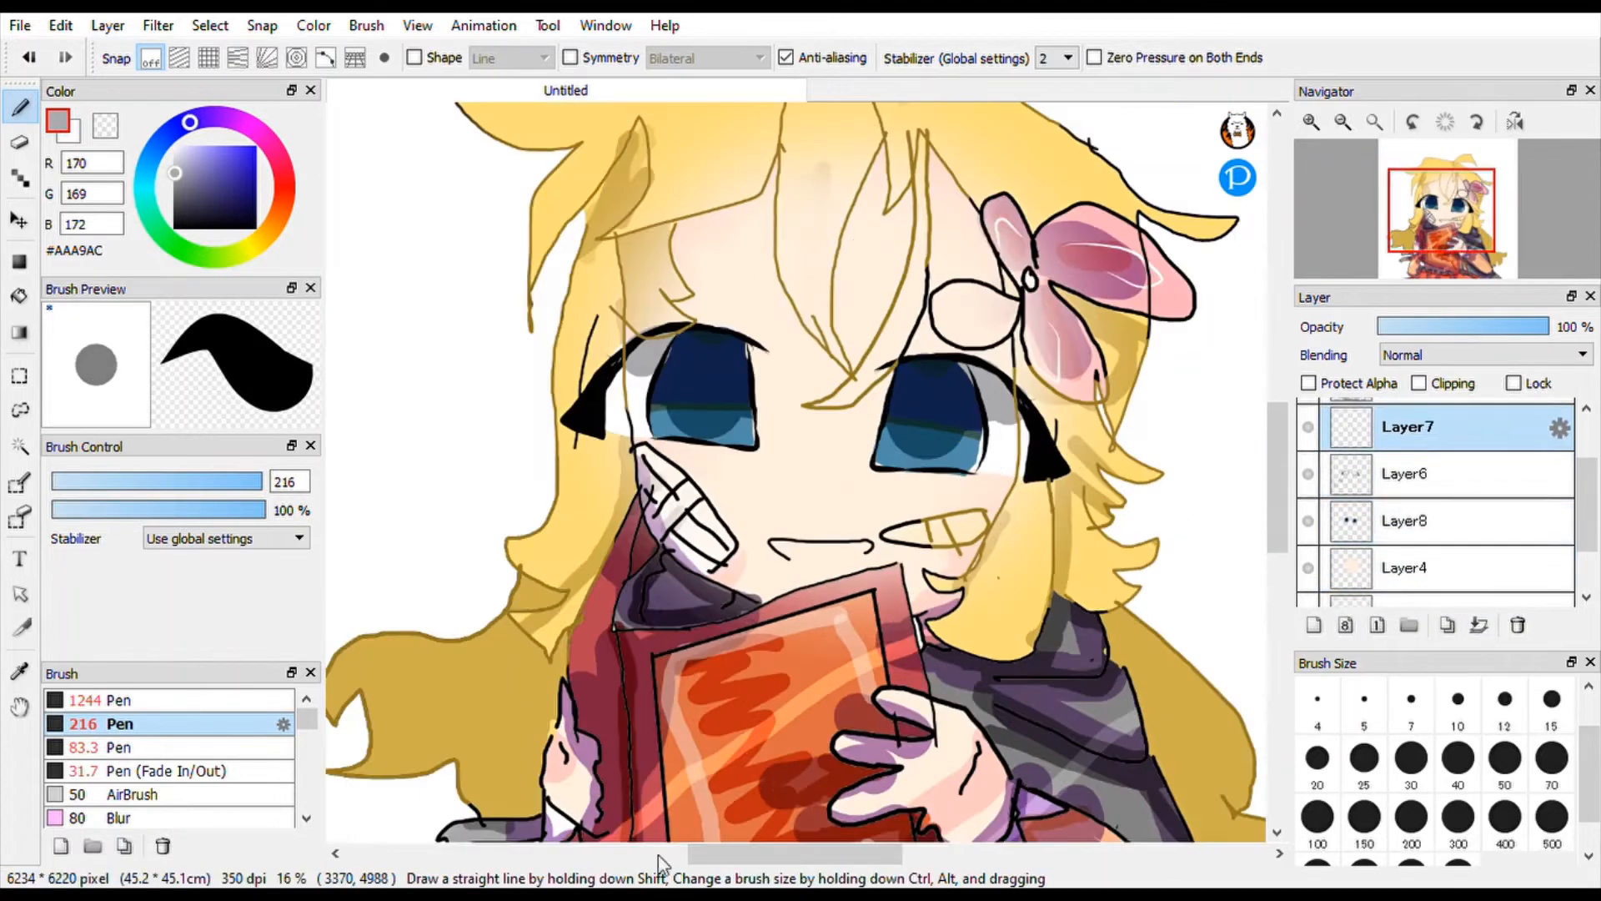
- Paint red blush, cheek bandage, eye highlights and squiggle marks; Layer7 opacity 64%
{"action": "left_click_drag", "start_coordinate": [1548, 325], "coordinate": [1481, 326]}
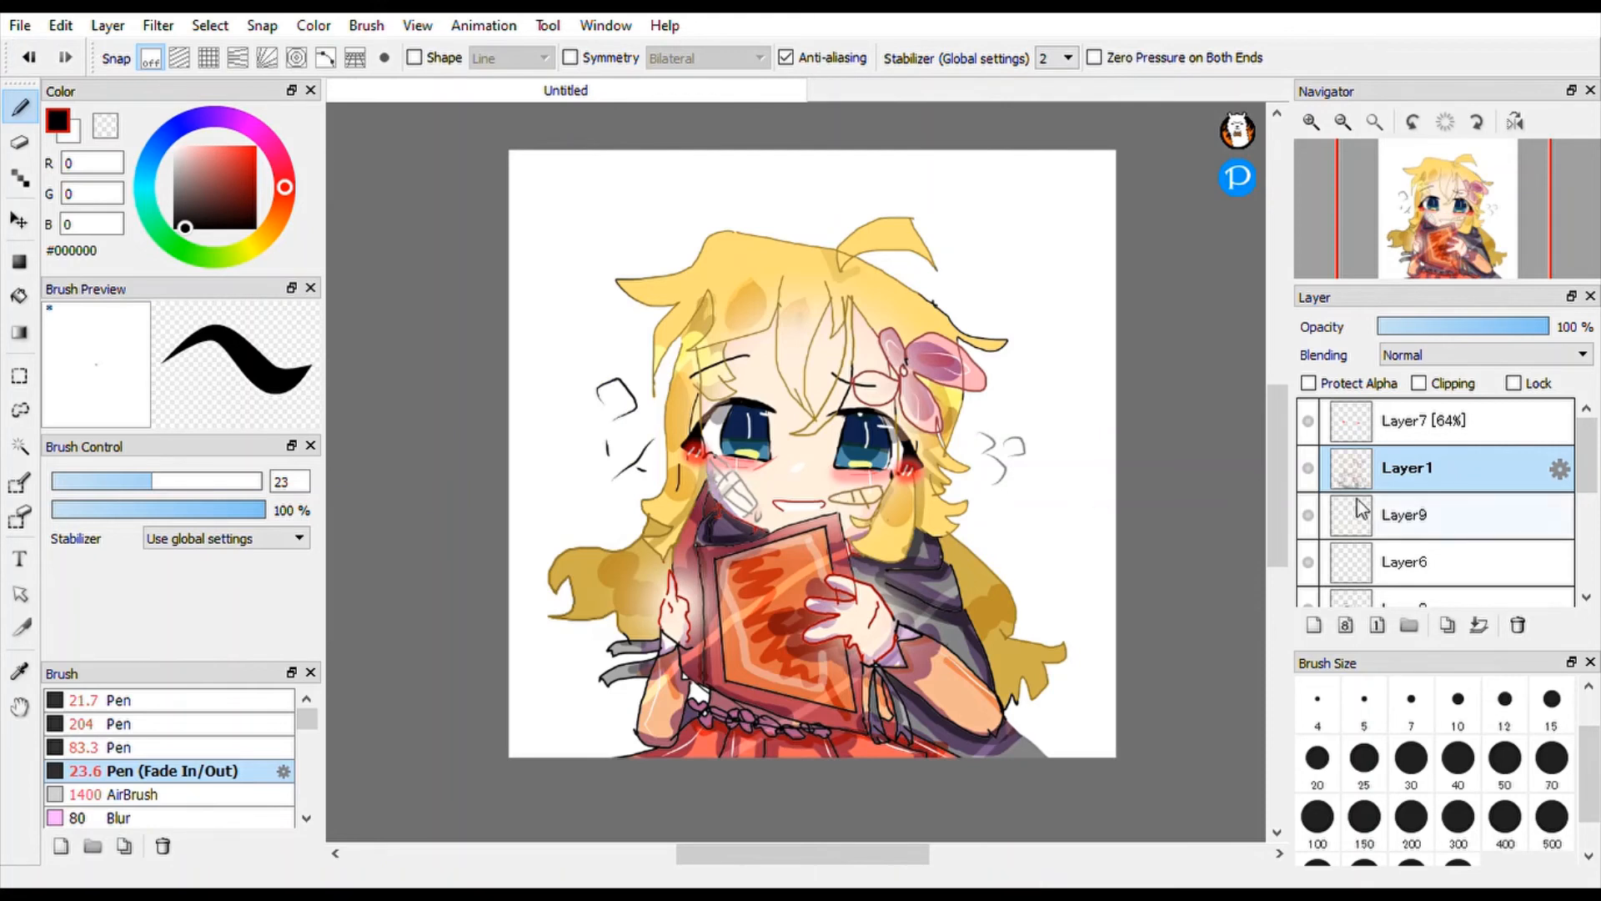
- Add the caption 'you have stolen my heart~' across the canvas top and ready it for repositioning
{"action": "left_click", "coordinate": [20, 559]}
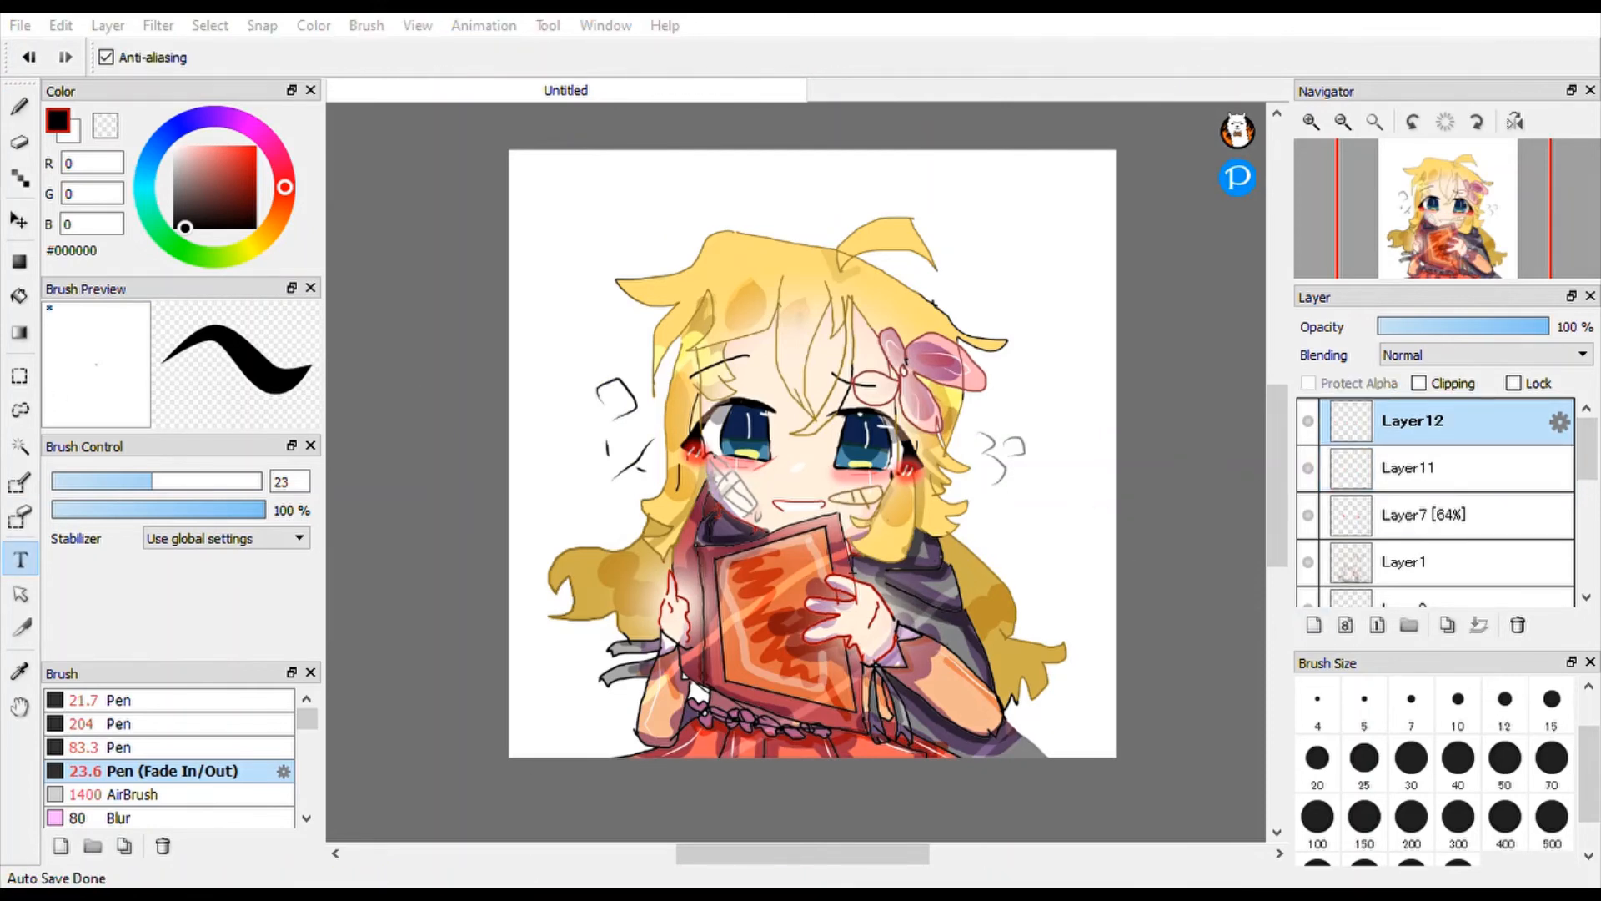
{"action": "type", "text": "you have stolen my heart—"}
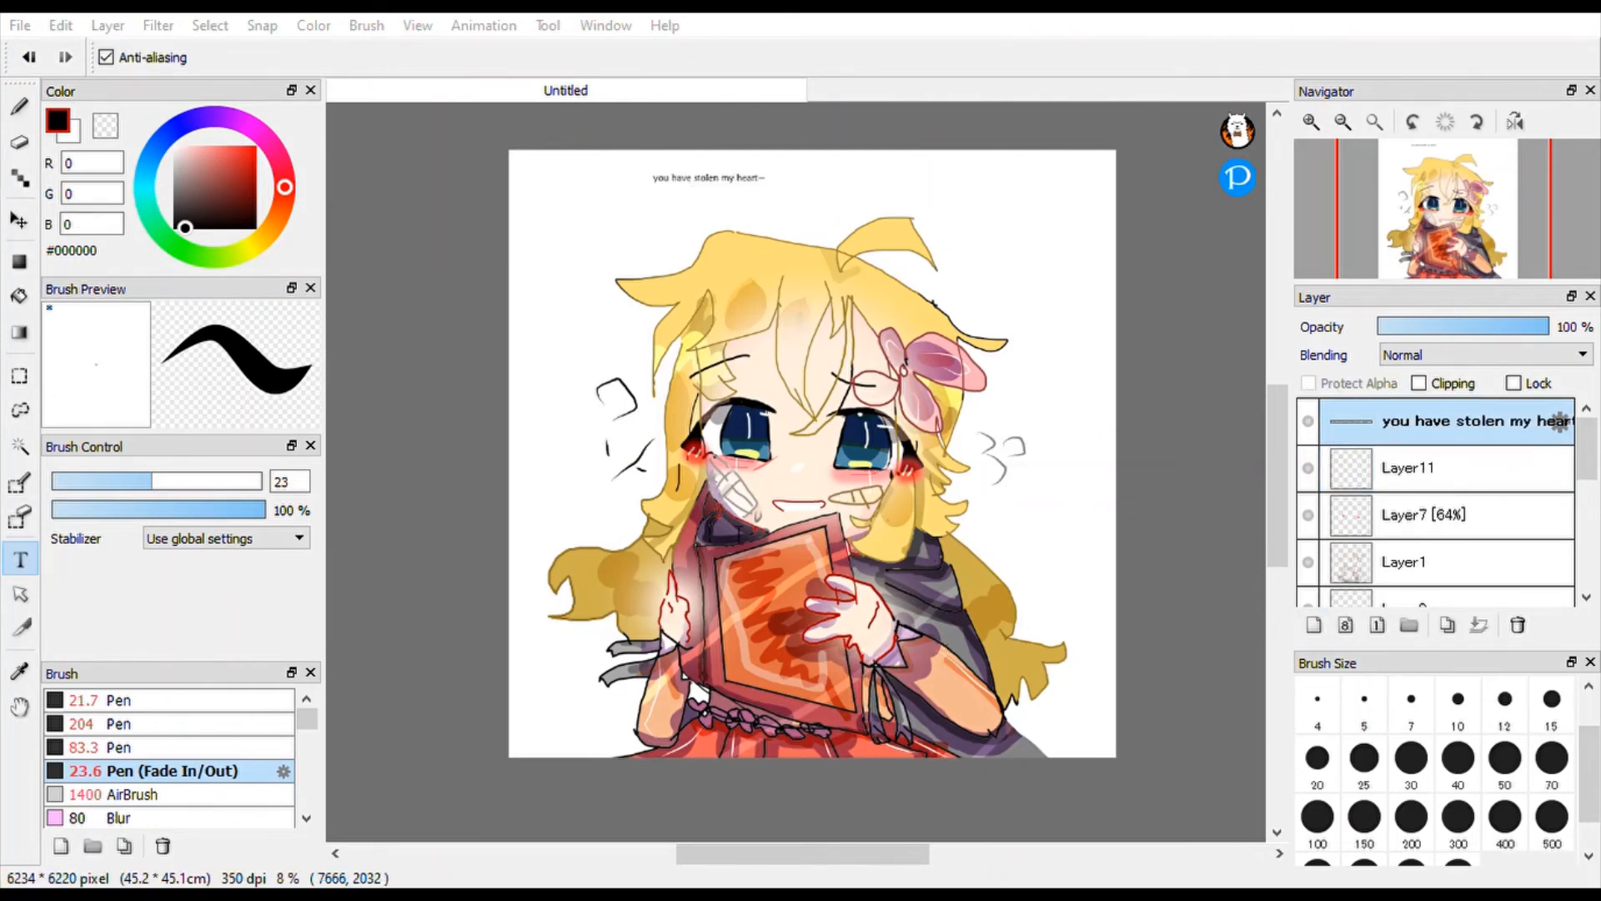
{"action": "left_click", "coordinate": [19, 220]}
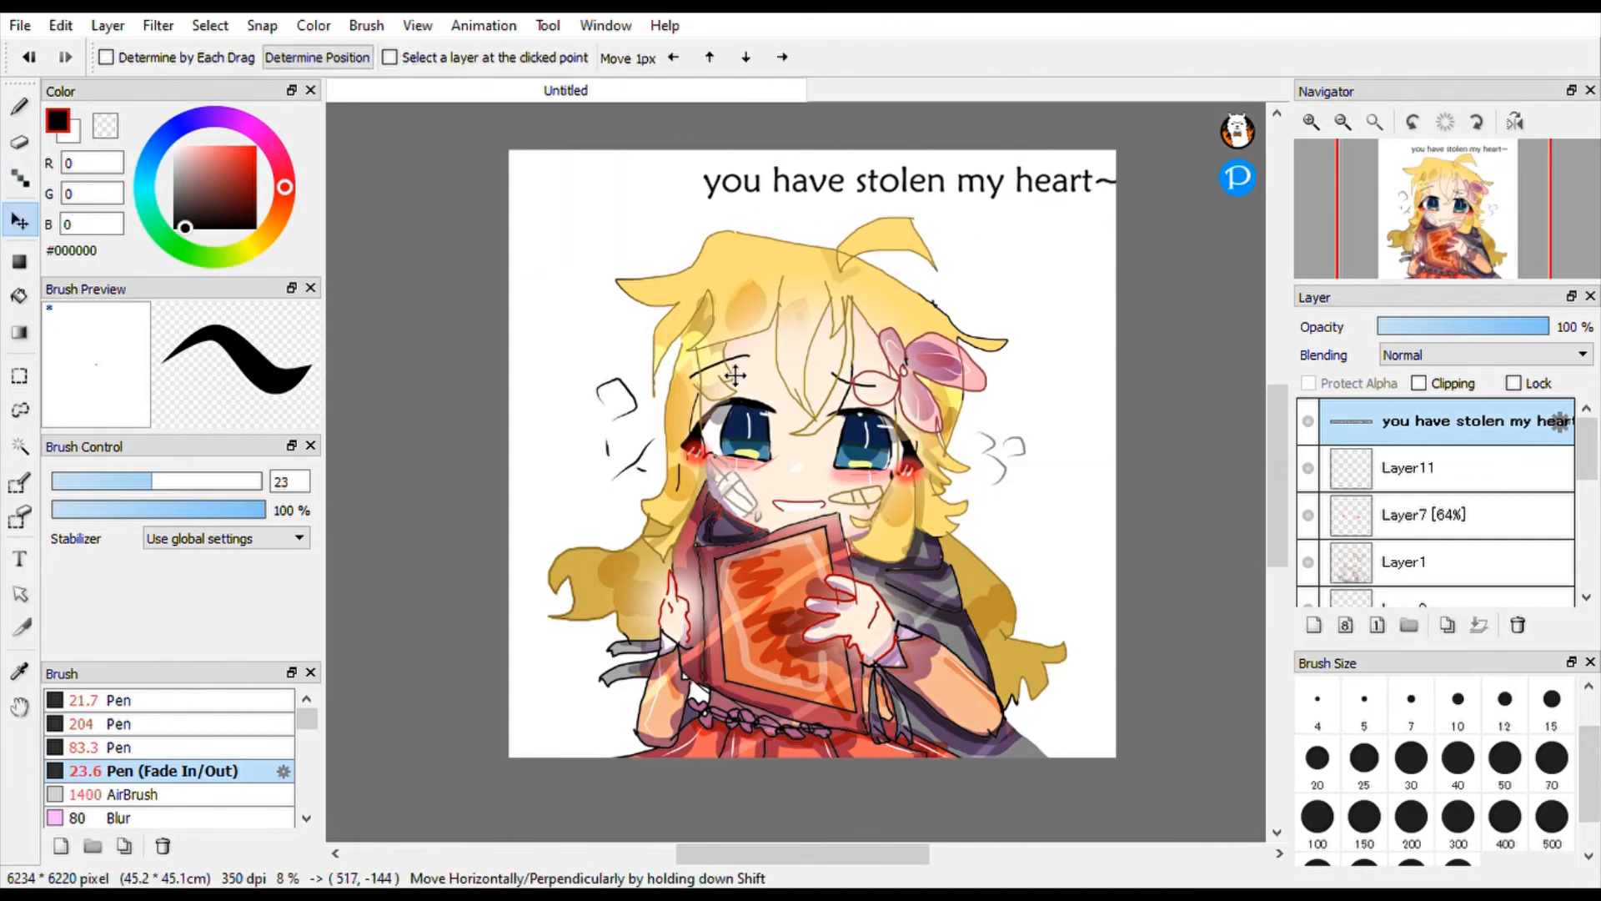